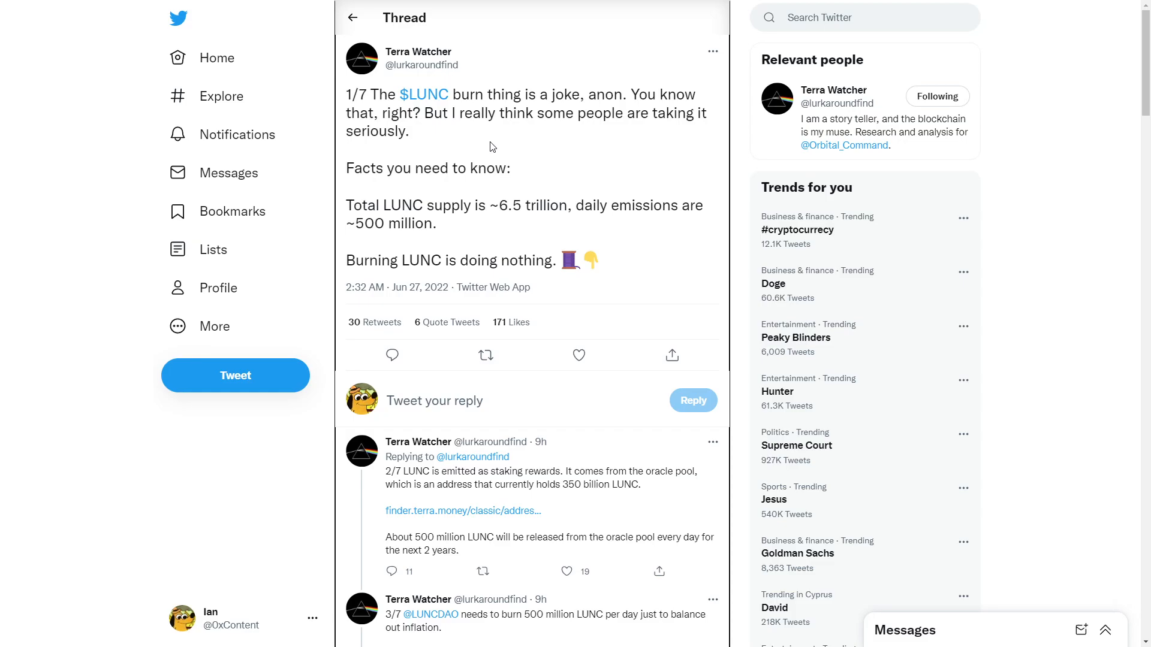
pyautogui.scroll(-3)
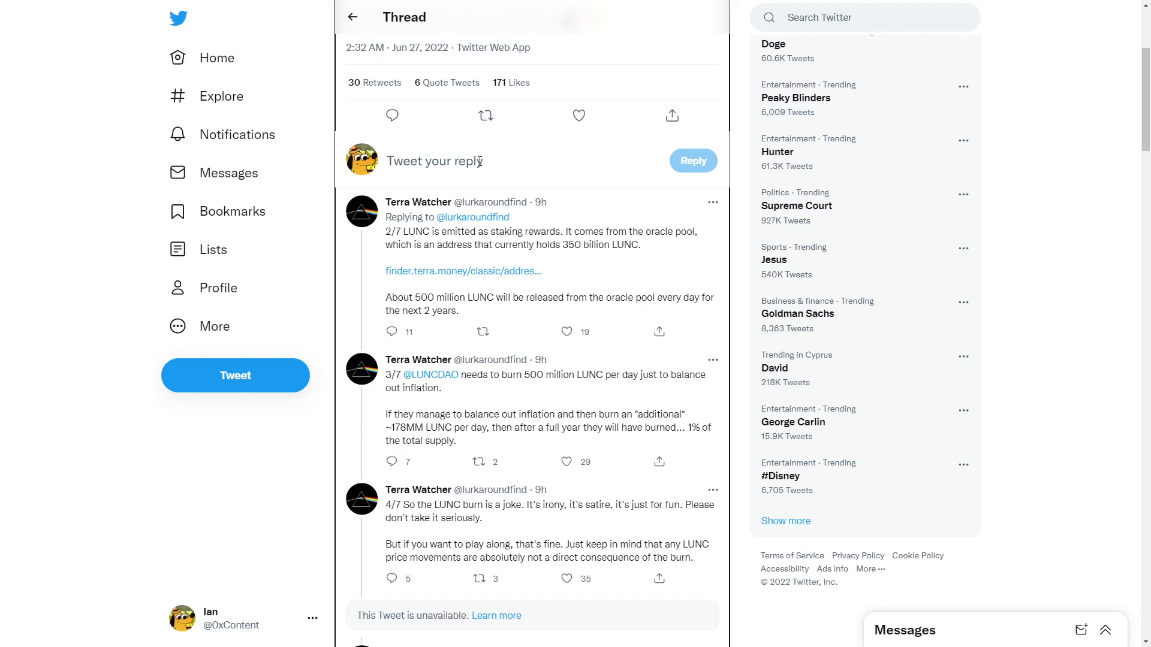
pyautogui.scroll(-3)
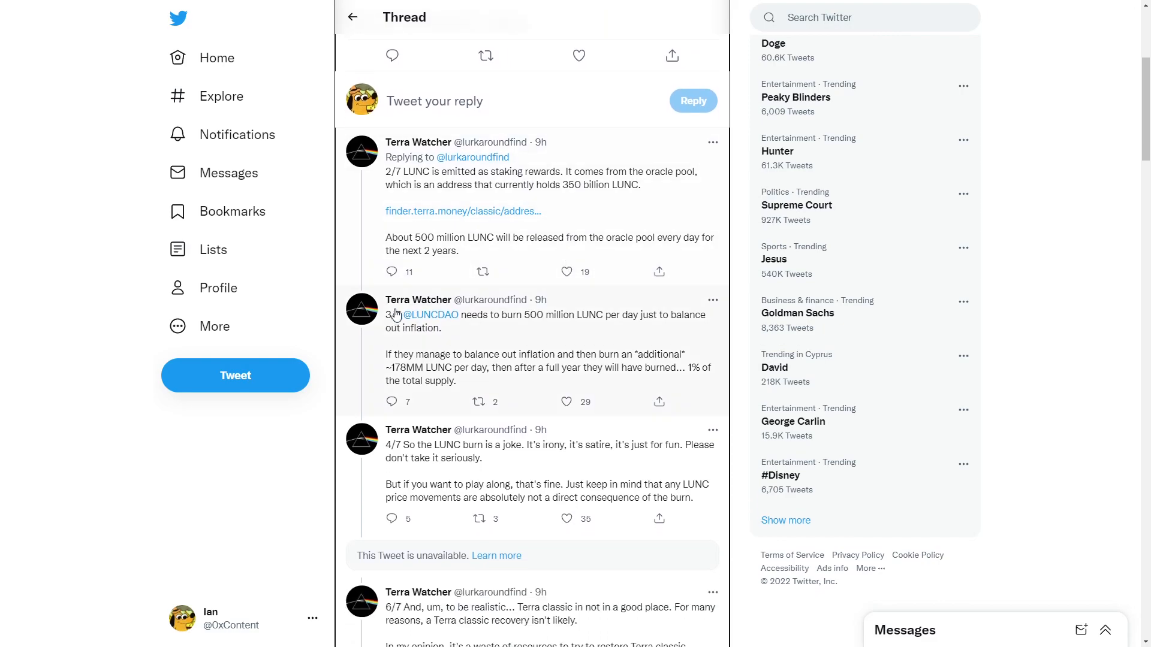
pyautogui.moveTo(431, 314)
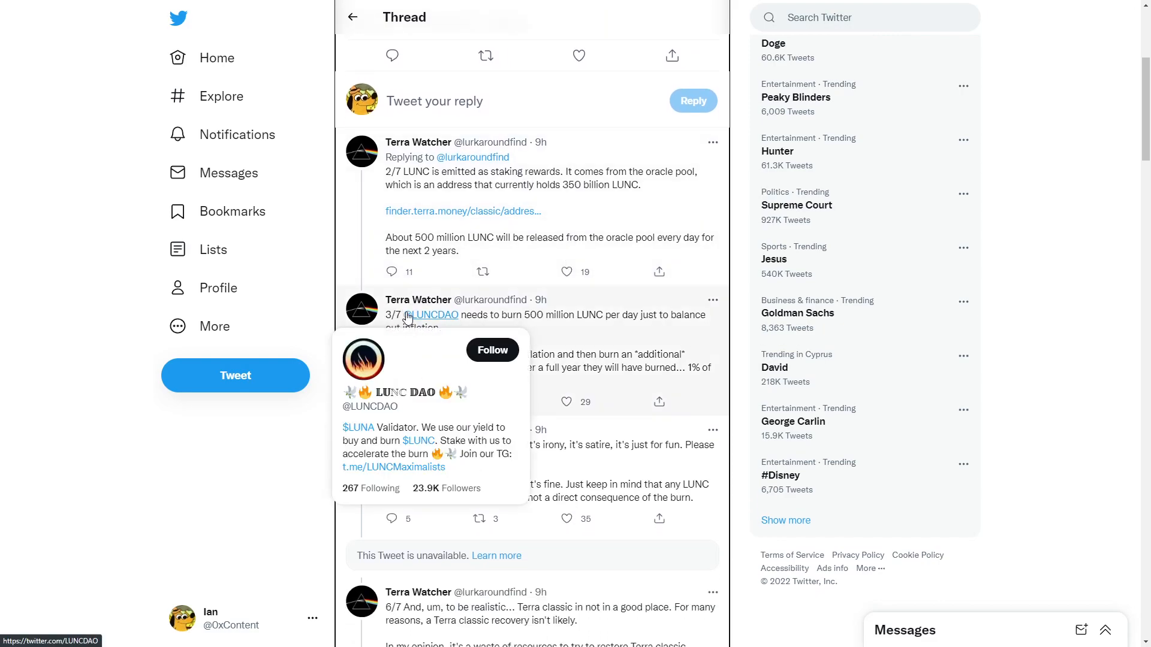
pyautogui.moveTo(418, 441)
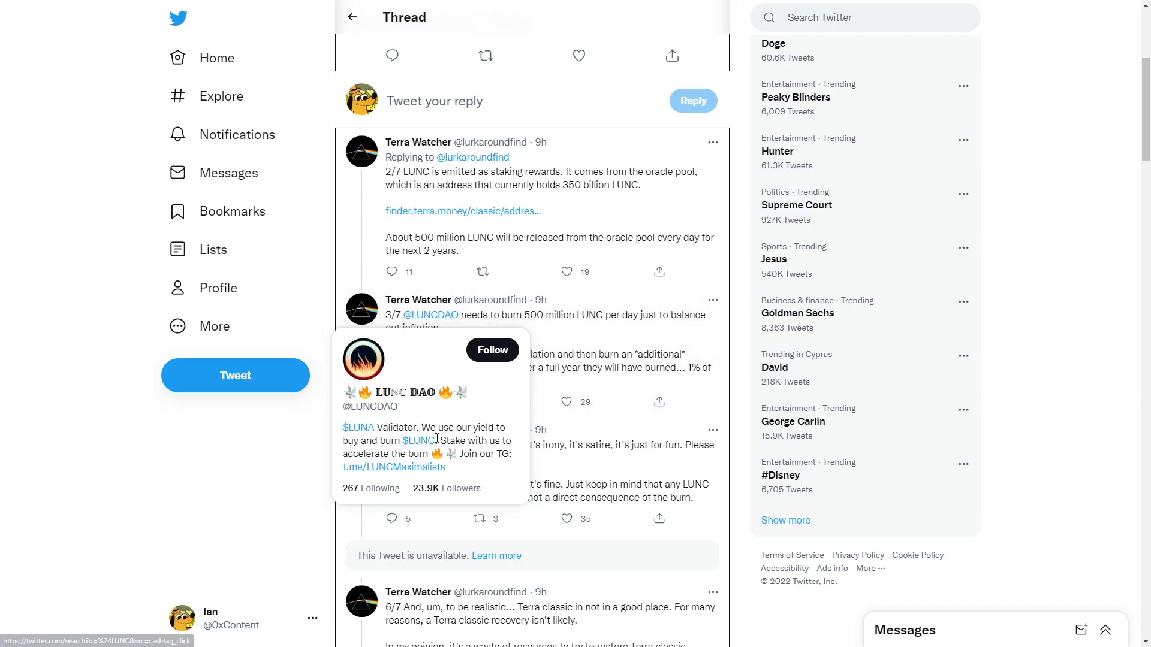
pyautogui.moveTo(467, 436)
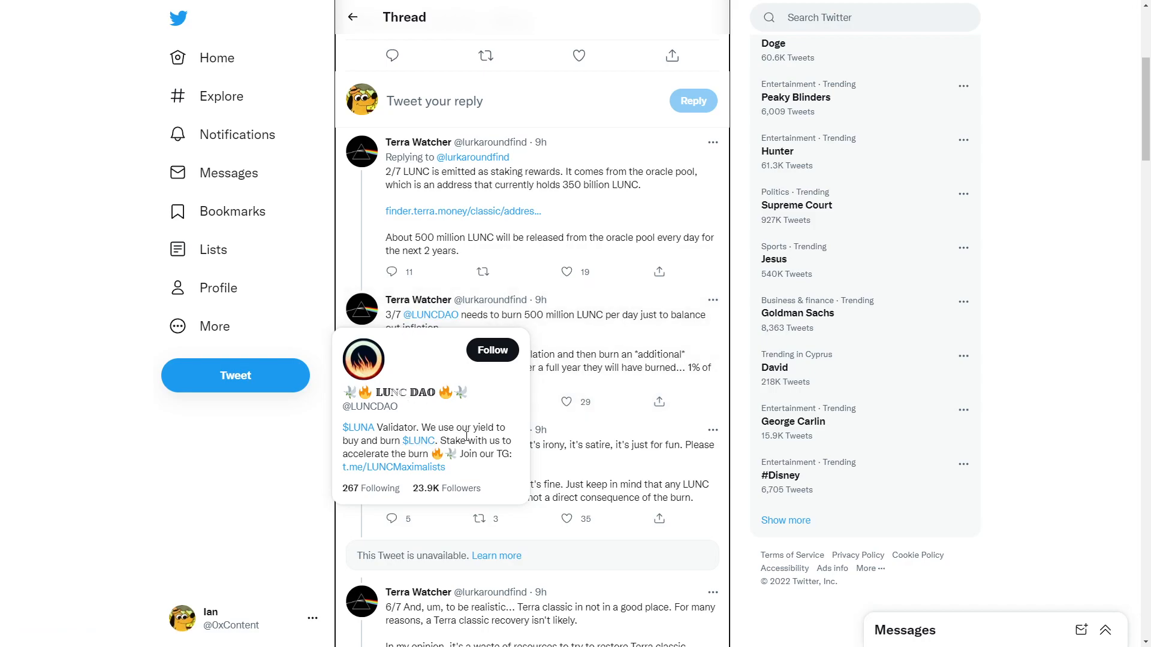
pyautogui.moveTo(330, 399)
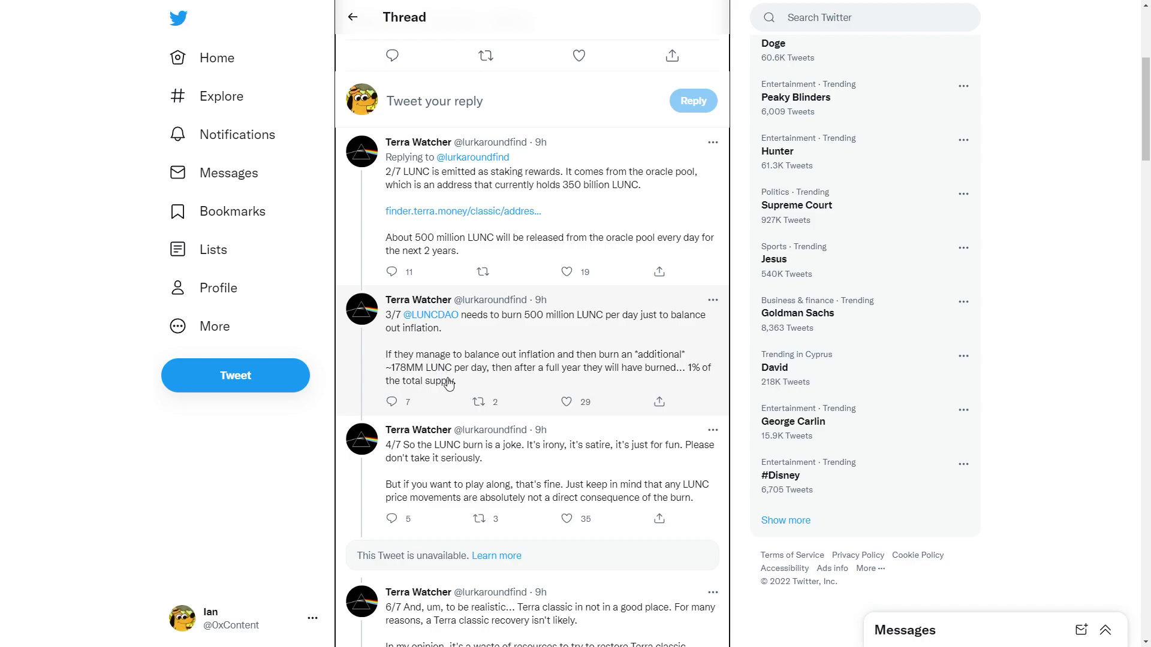
pyautogui.moveTo(484, 385)
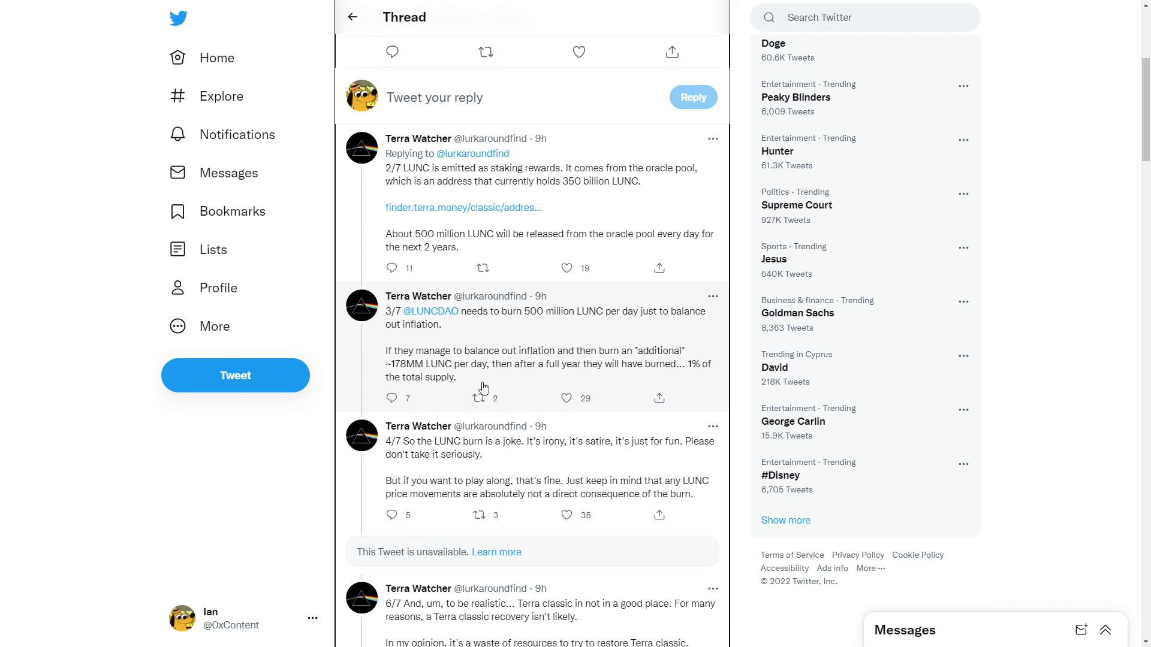
pyautogui.scroll(-3)
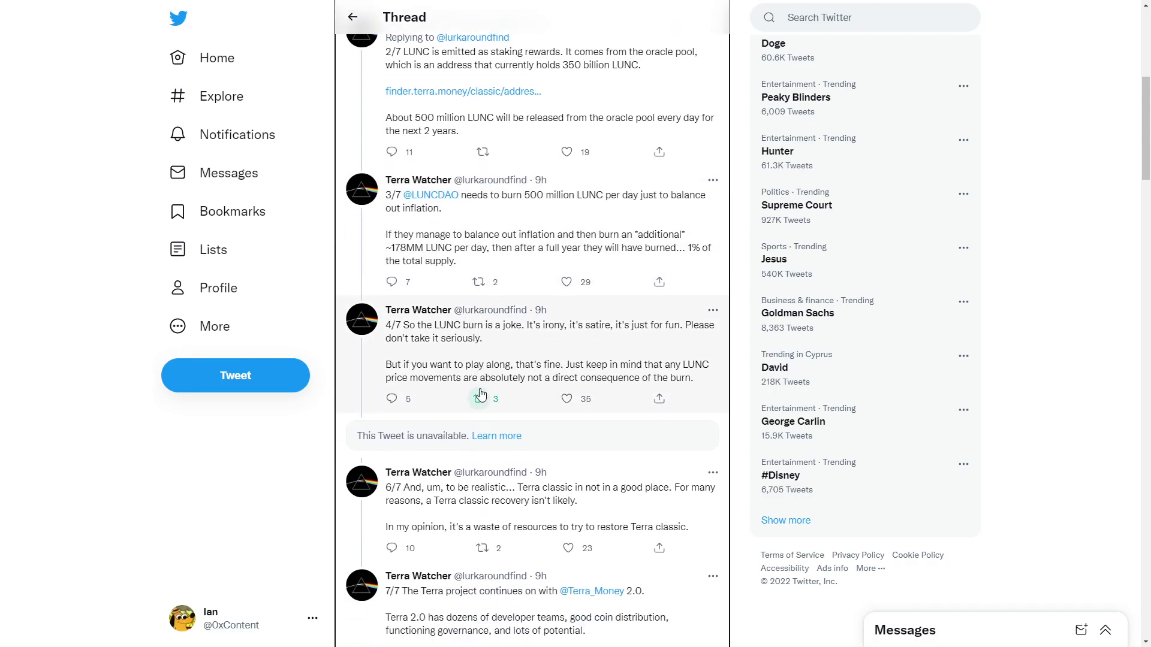
pyautogui.moveTo(480, 399)
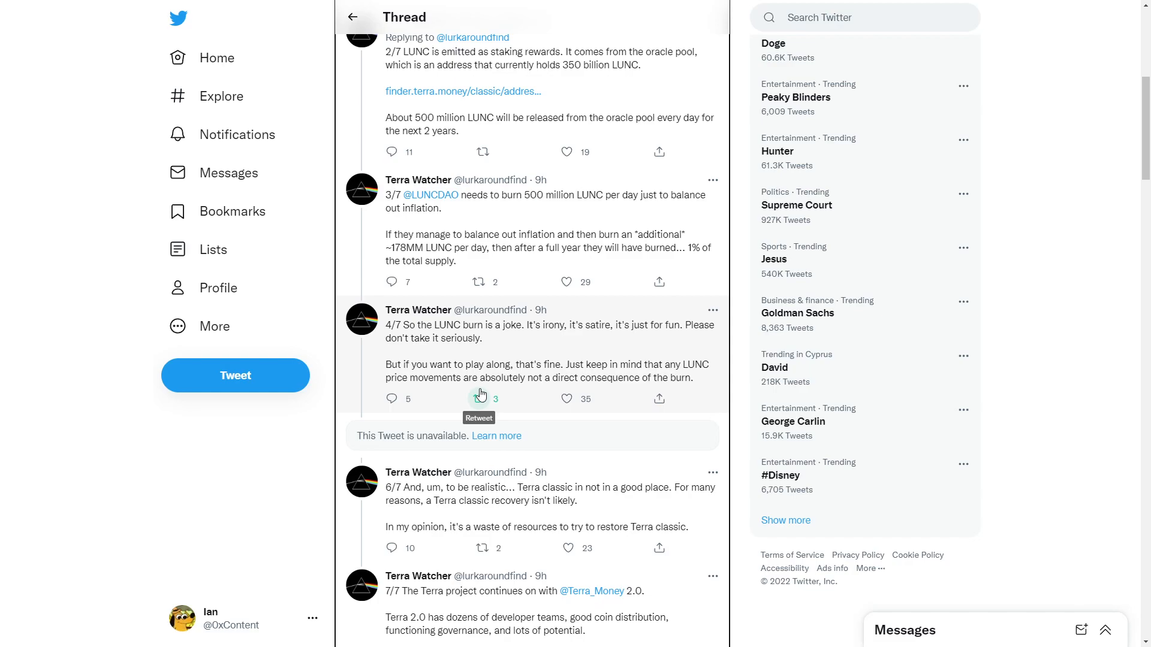
pyautogui.scroll(-3)
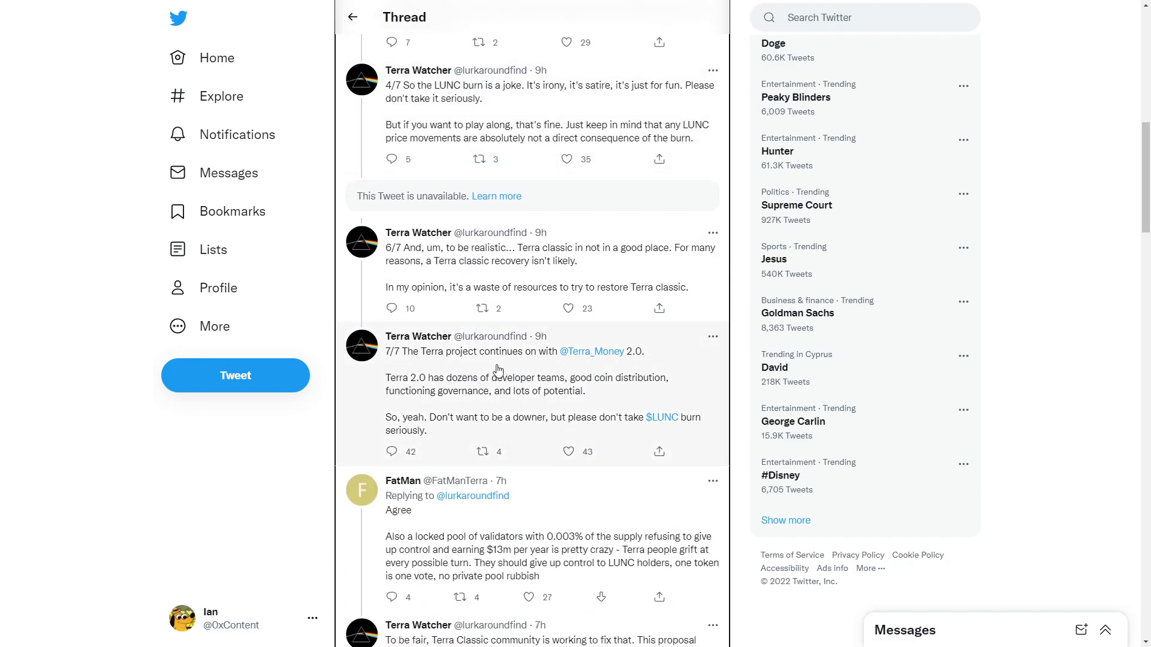
pyautogui.moveTo(484, 359)
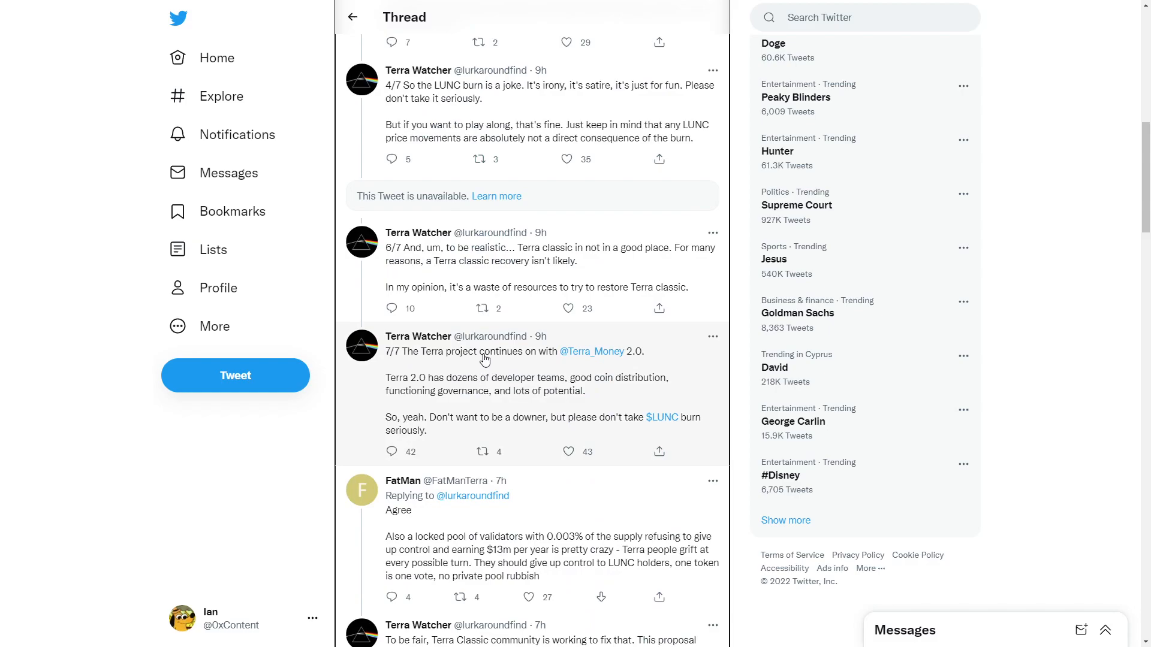
pyautogui.moveTo(480, 386)
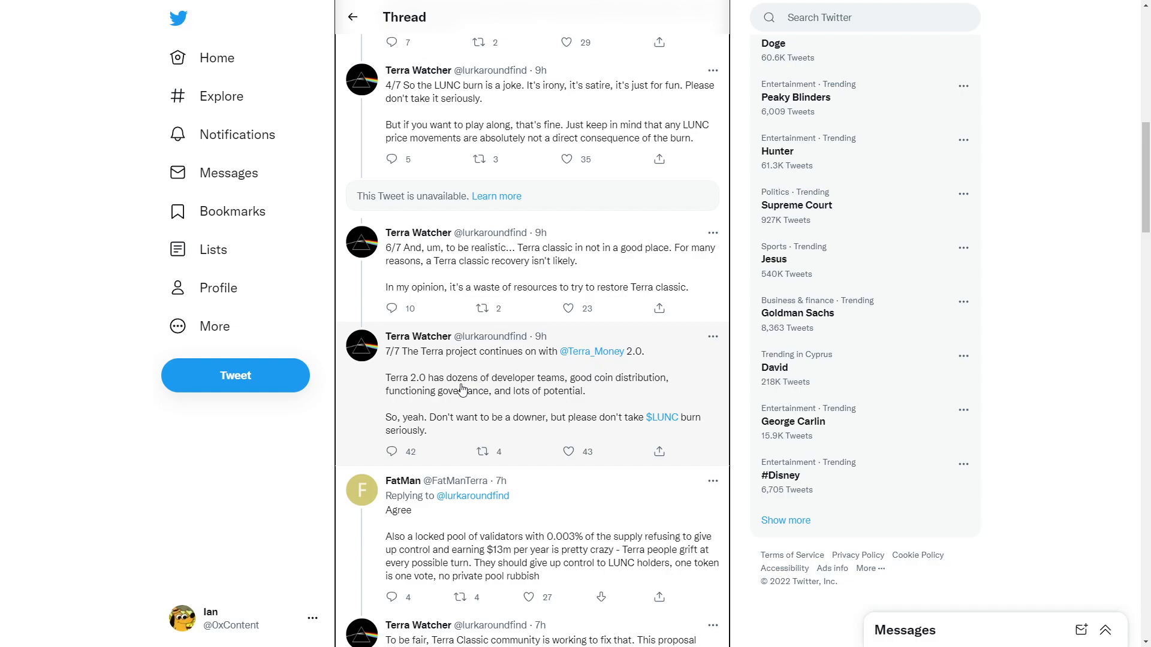
pyautogui.scroll(-3)
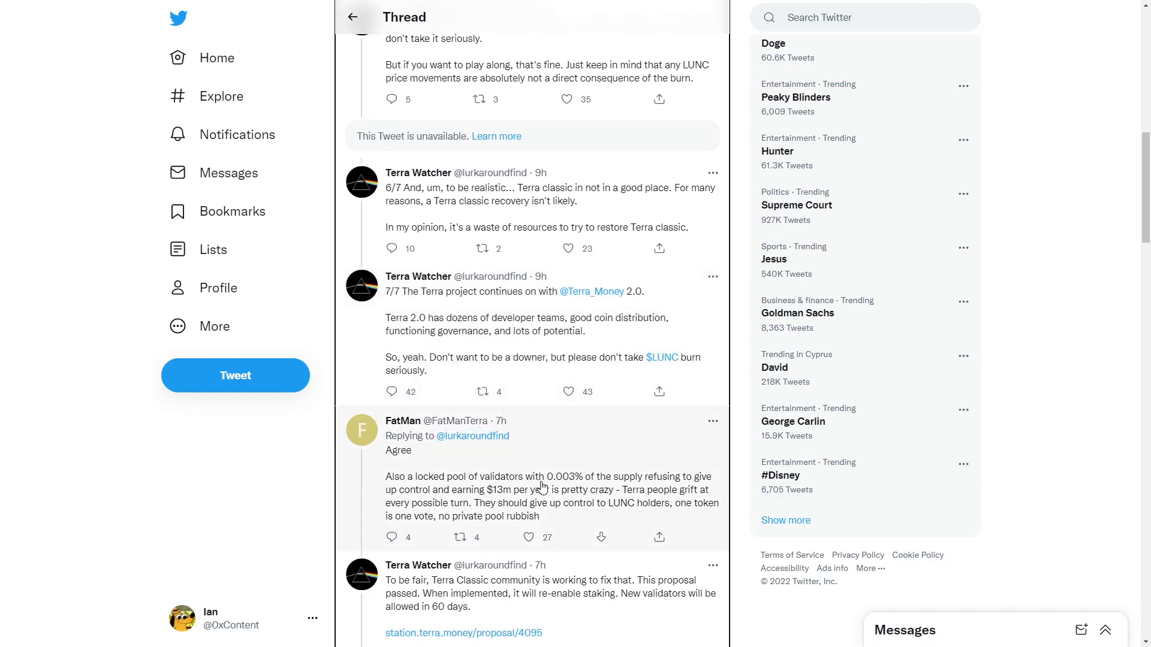
pyautogui.moveTo(530, 452)
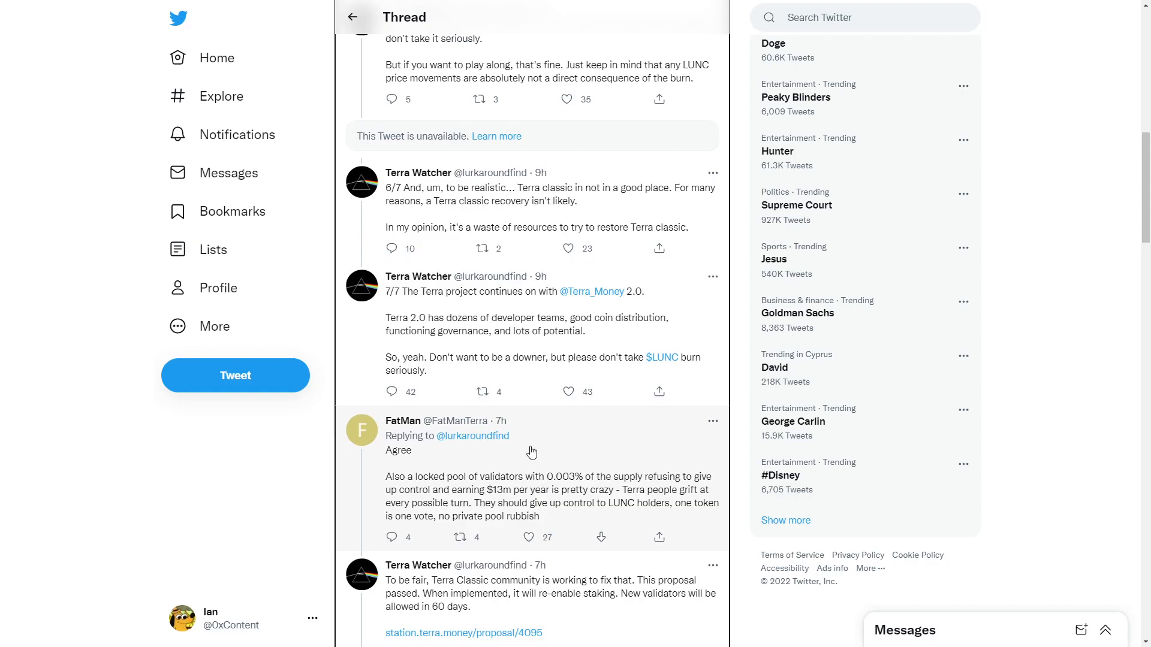
pyautogui.moveTo(529, 446)
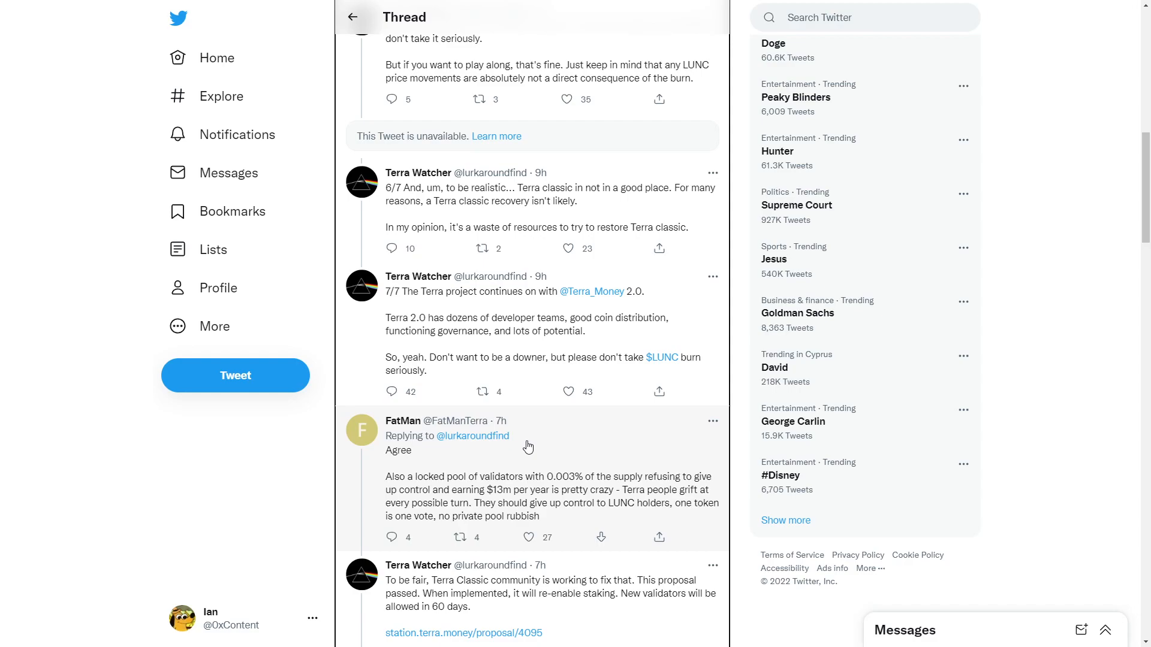
pyautogui.scroll(-3)
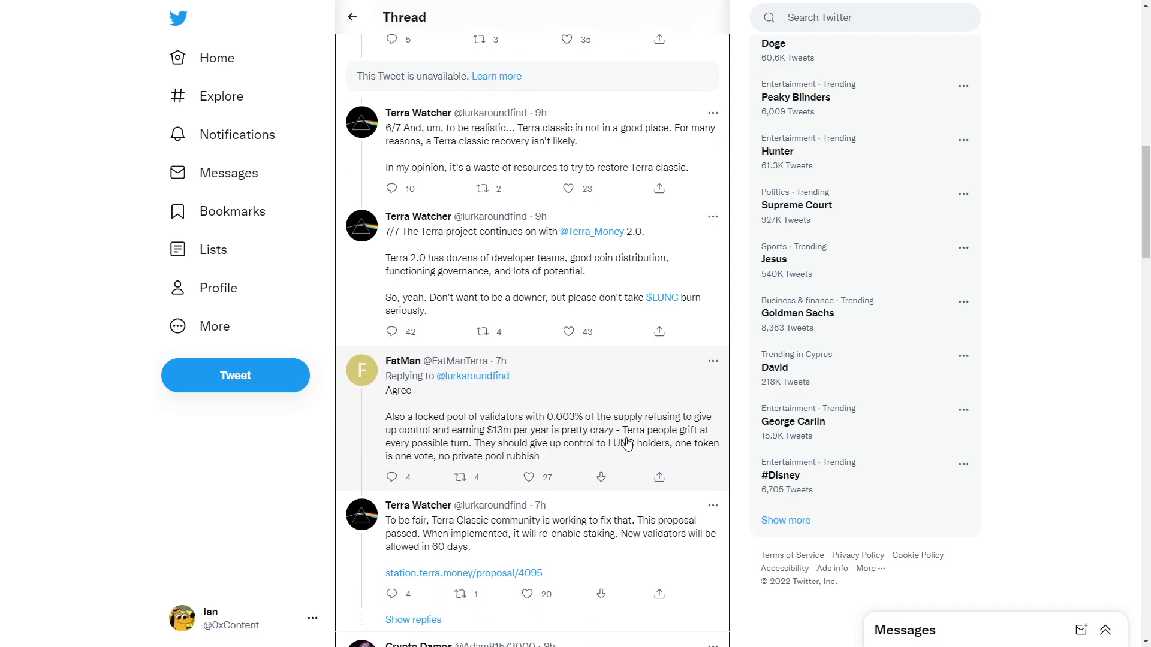
pyautogui.moveTo(661, 400)
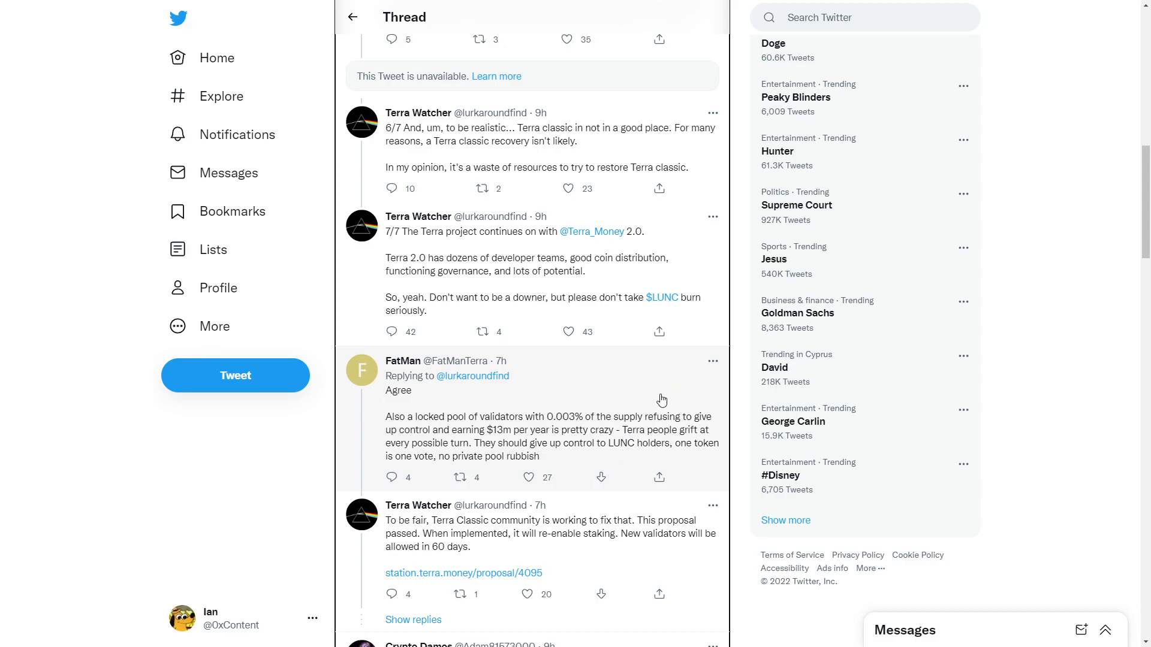
pyautogui.moveTo(642, 415)
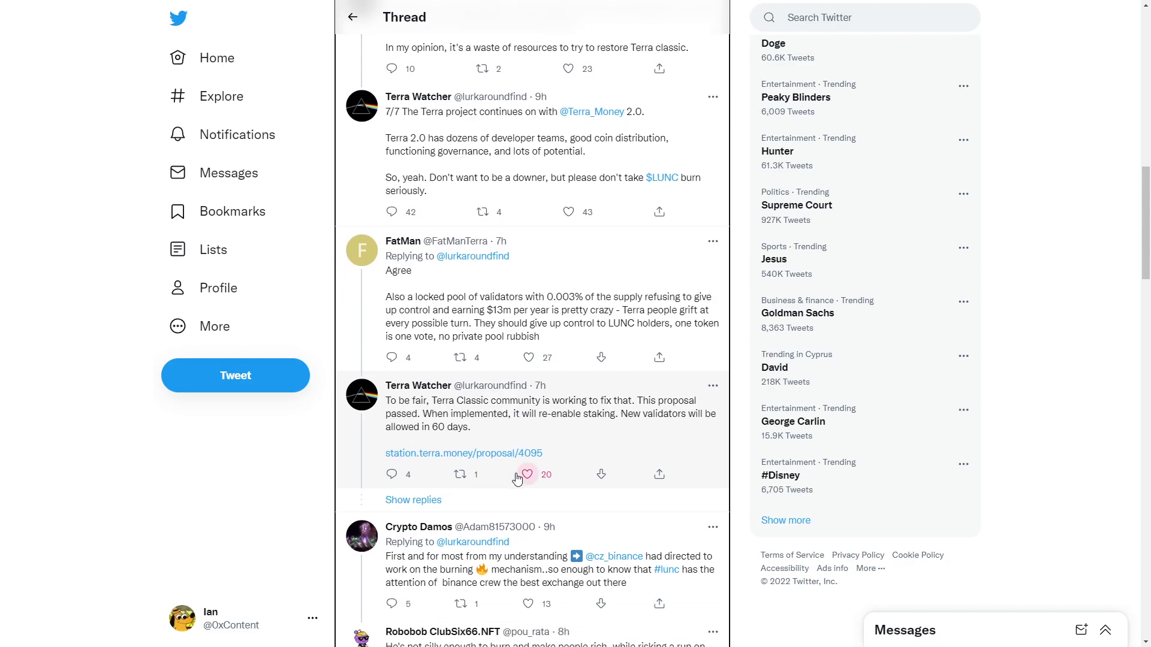
pyautogui.moveTo(527, 474)
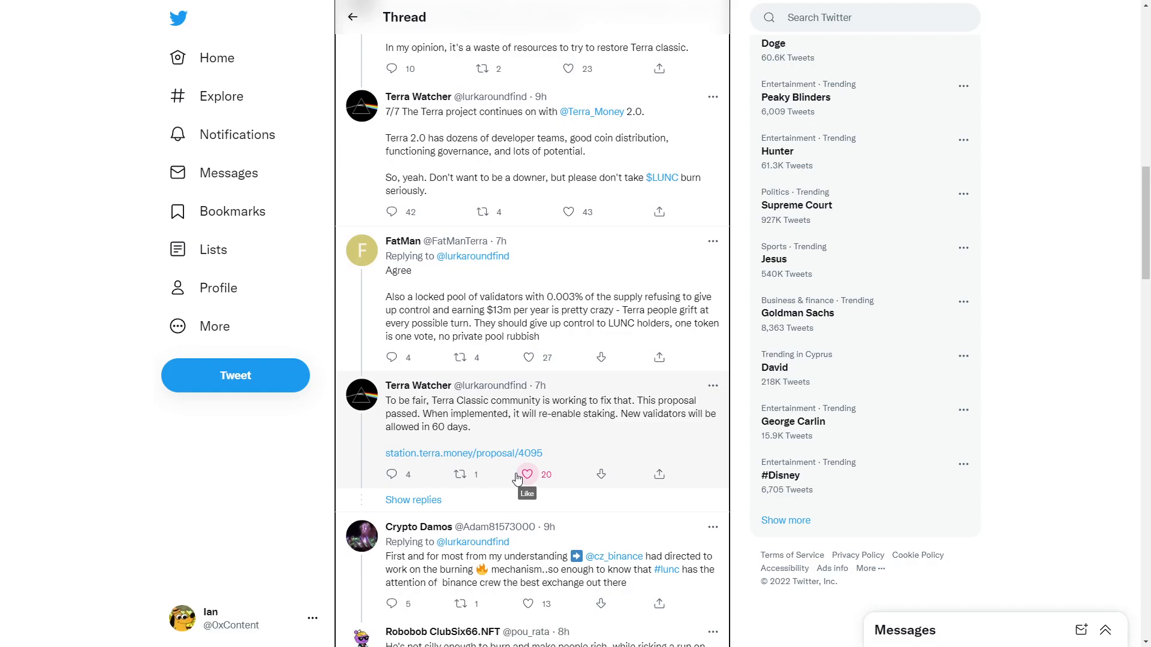
pyautogui.scroll(-3)
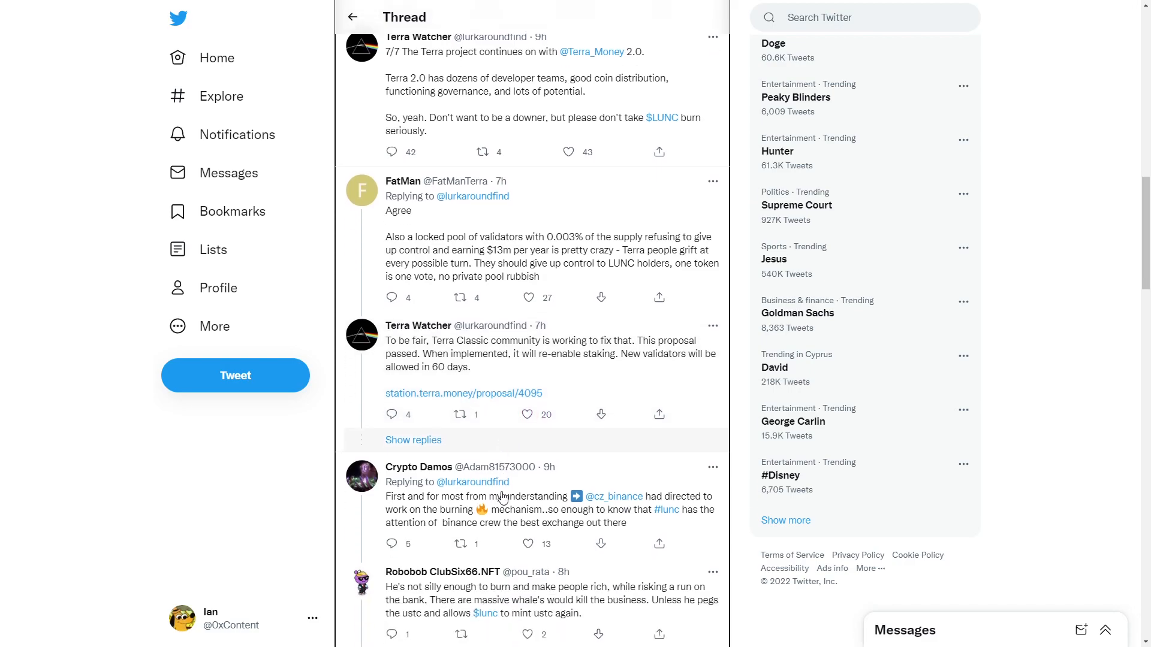
pyautogui.scroll(-3)
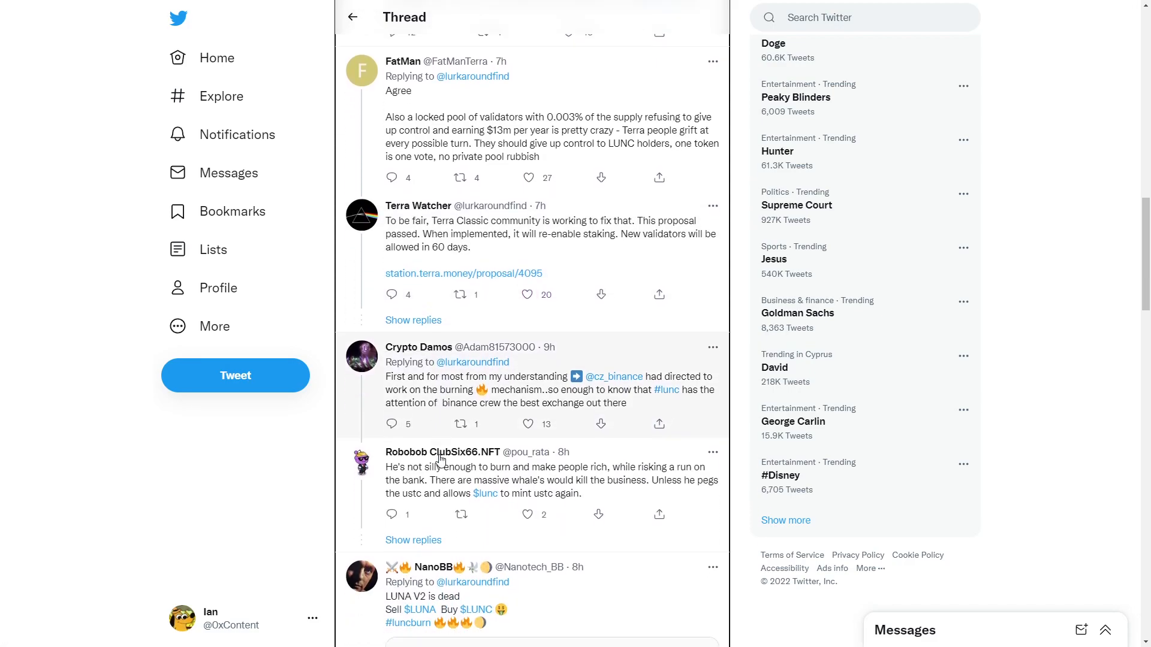
pyautogui.moveTo(442, 452)
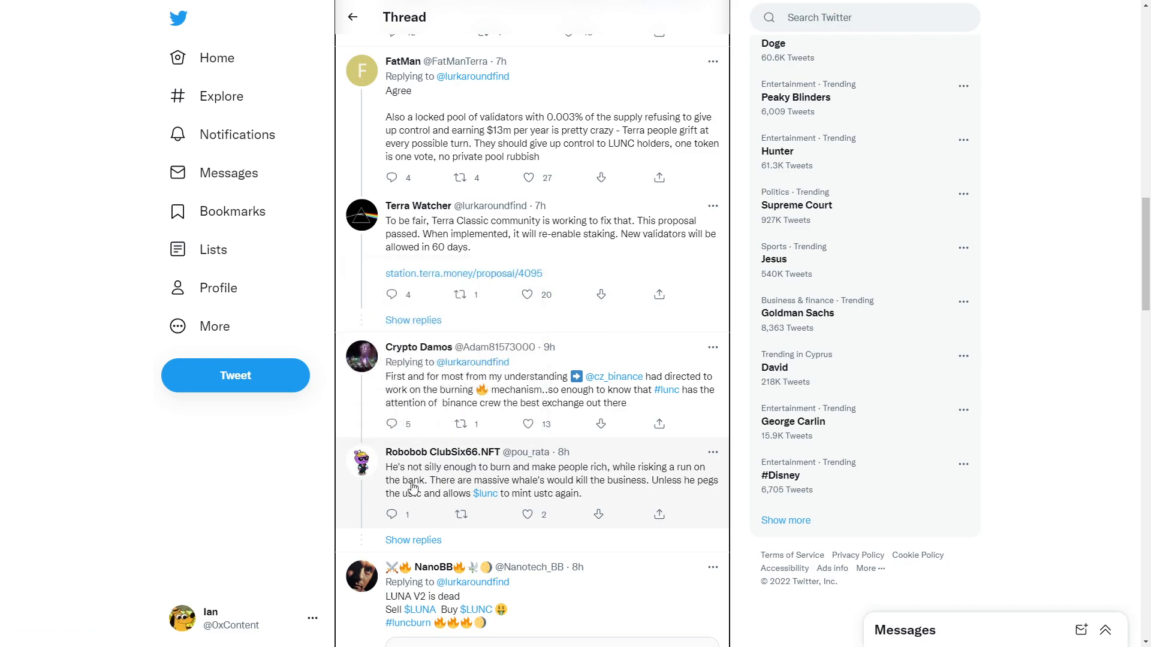
pyautogui.scroll(-3)
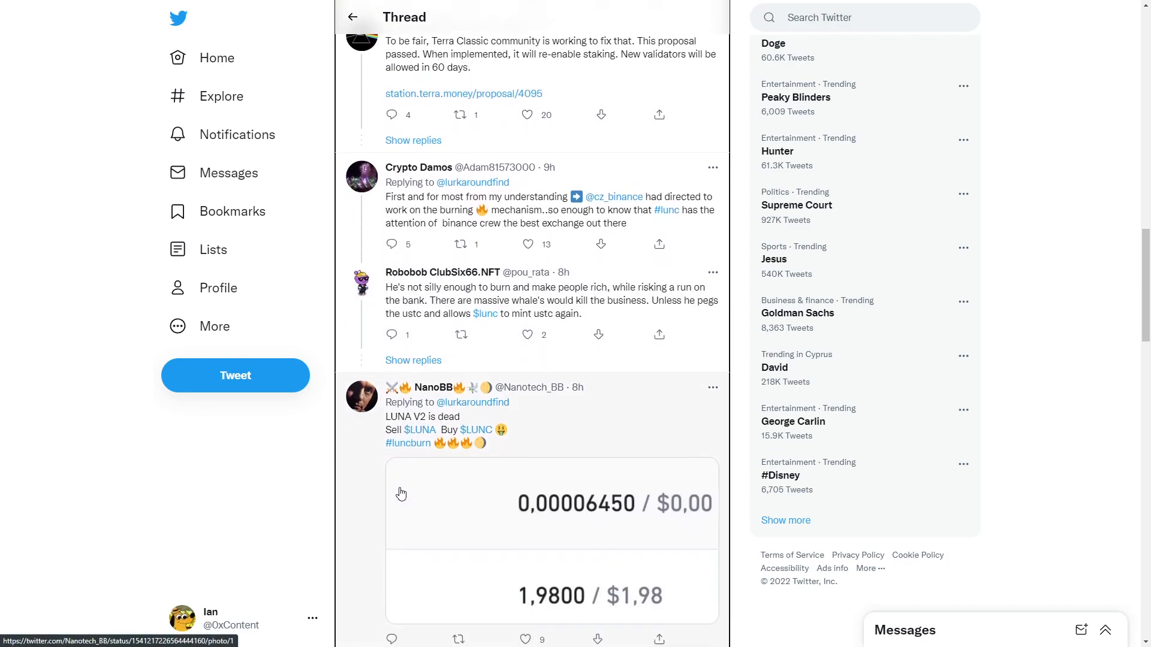
pyautogui.scroll(-3)
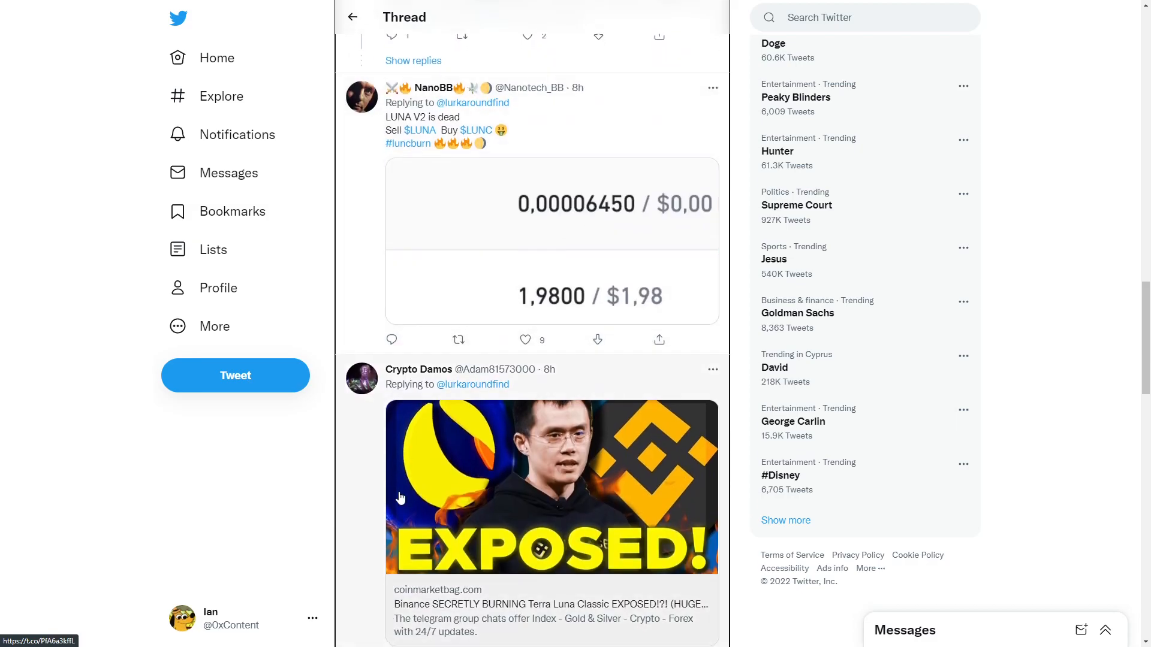
pyautogui.scroll(-3)
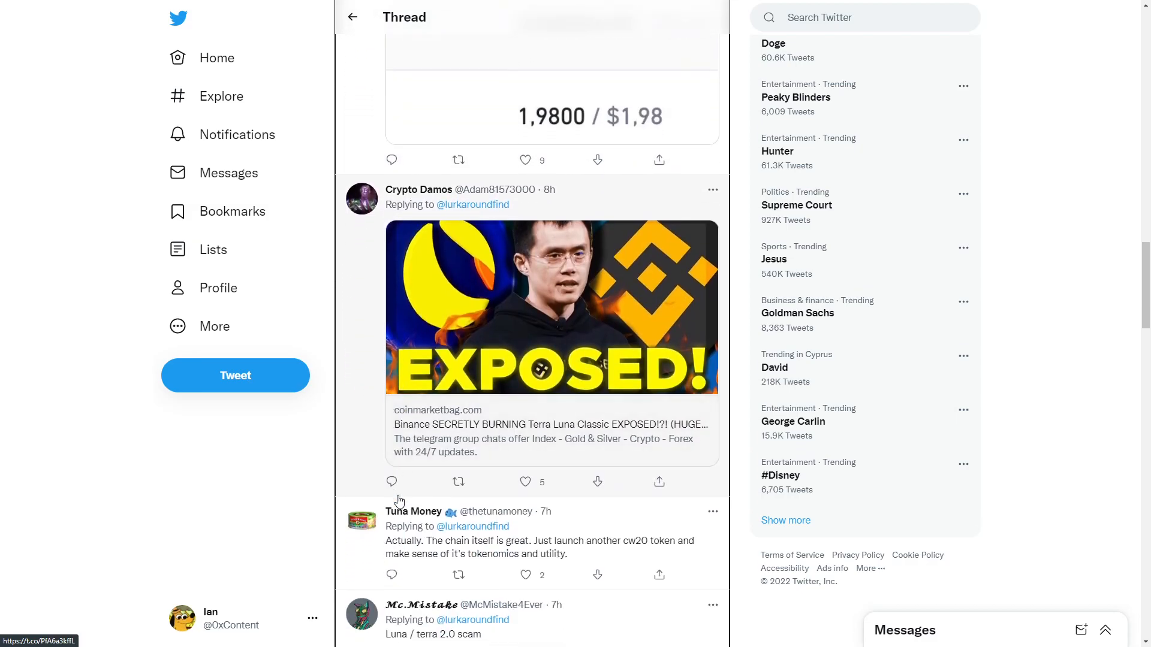
pyautogui.scroll(-3)
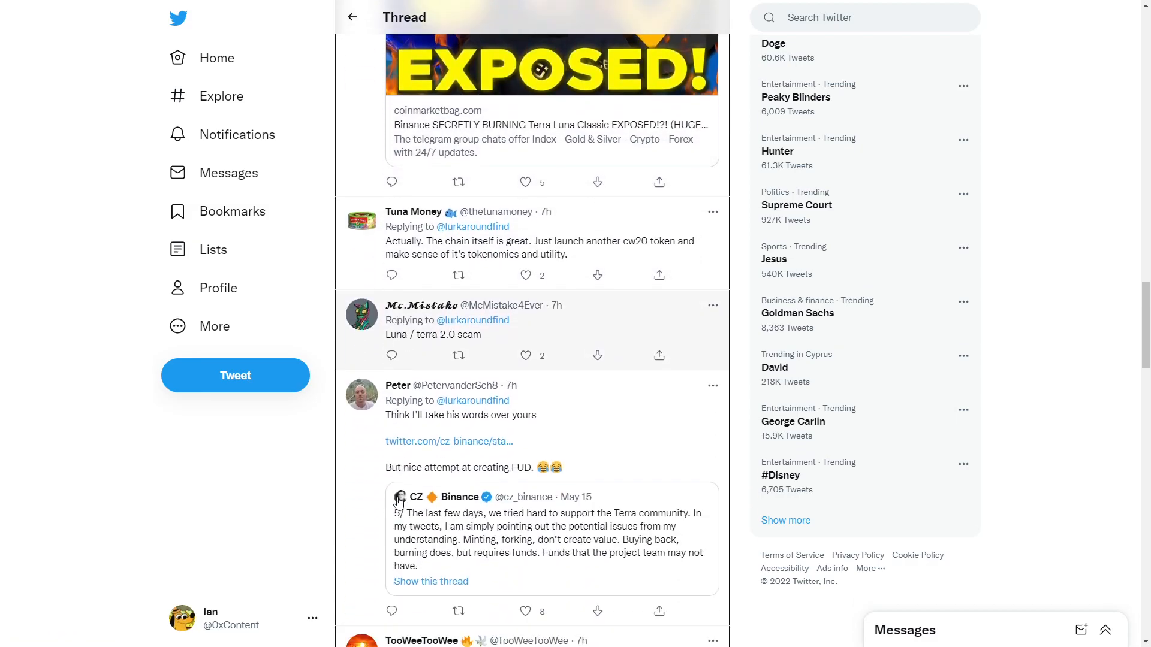
pyautogui.moveTo(416, 497)
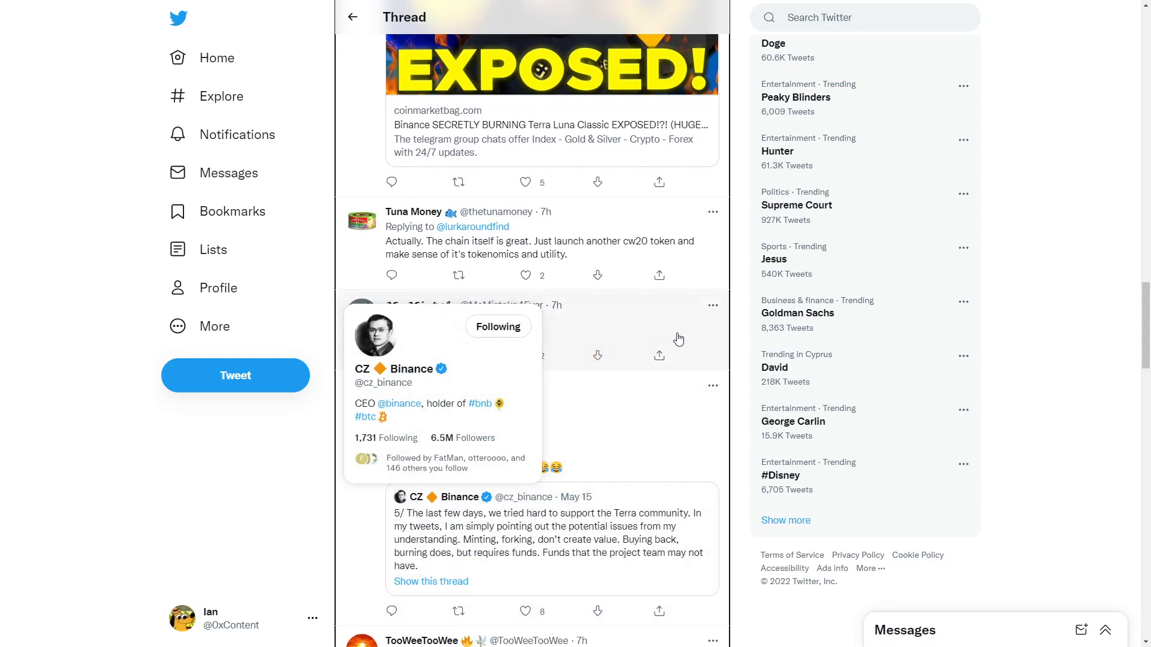
pyautogui.scroll(-3)
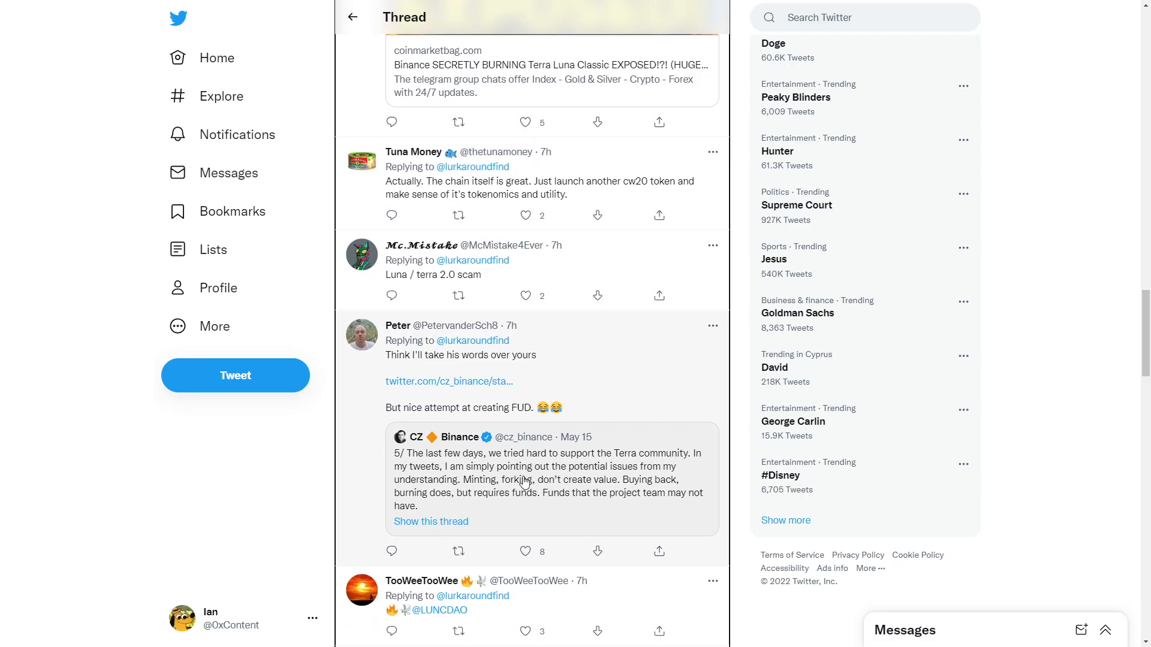
pyautogui.moveTo(512, 508)
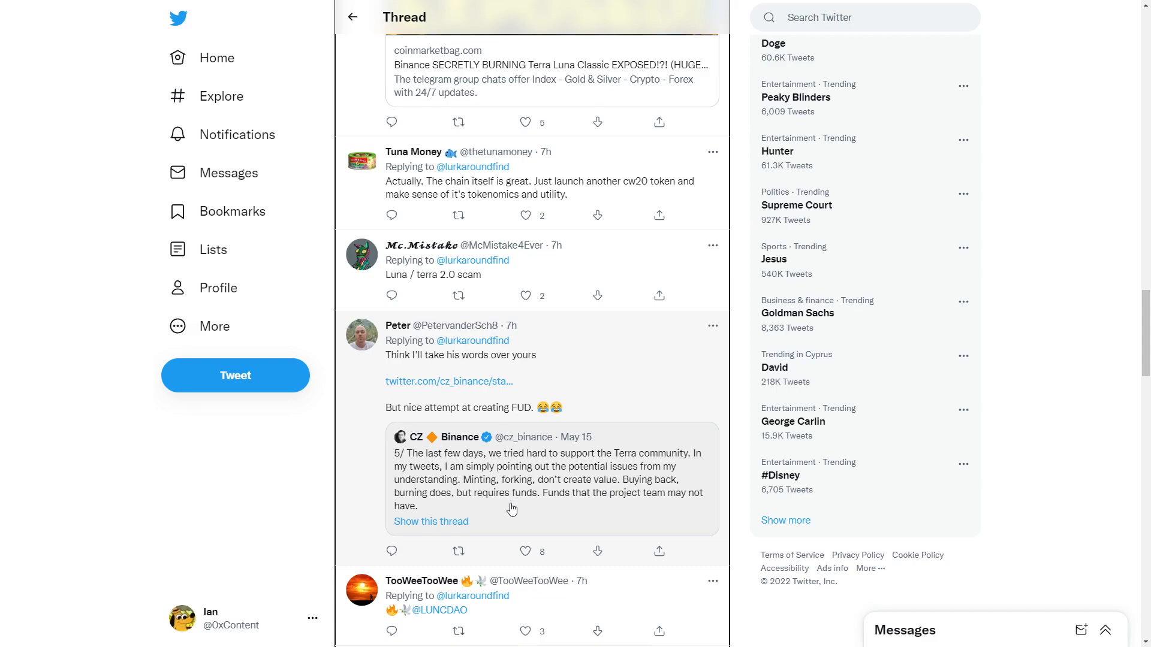
pyautogui.moveTo(620, 510)
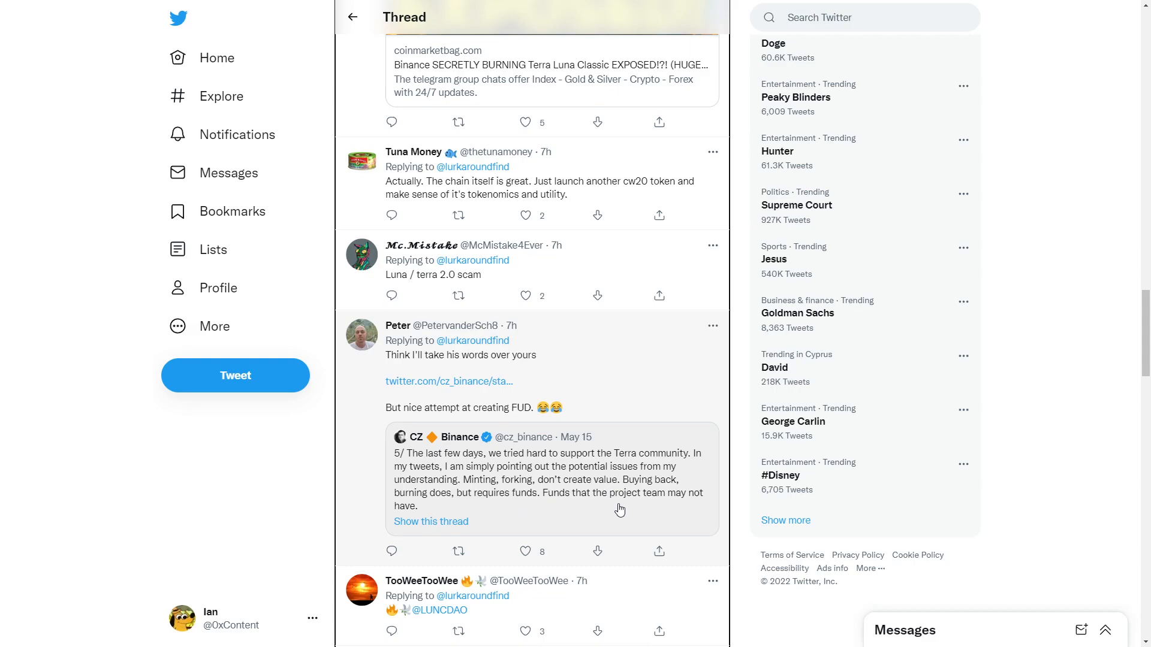
pyautogui.scroll(-3)
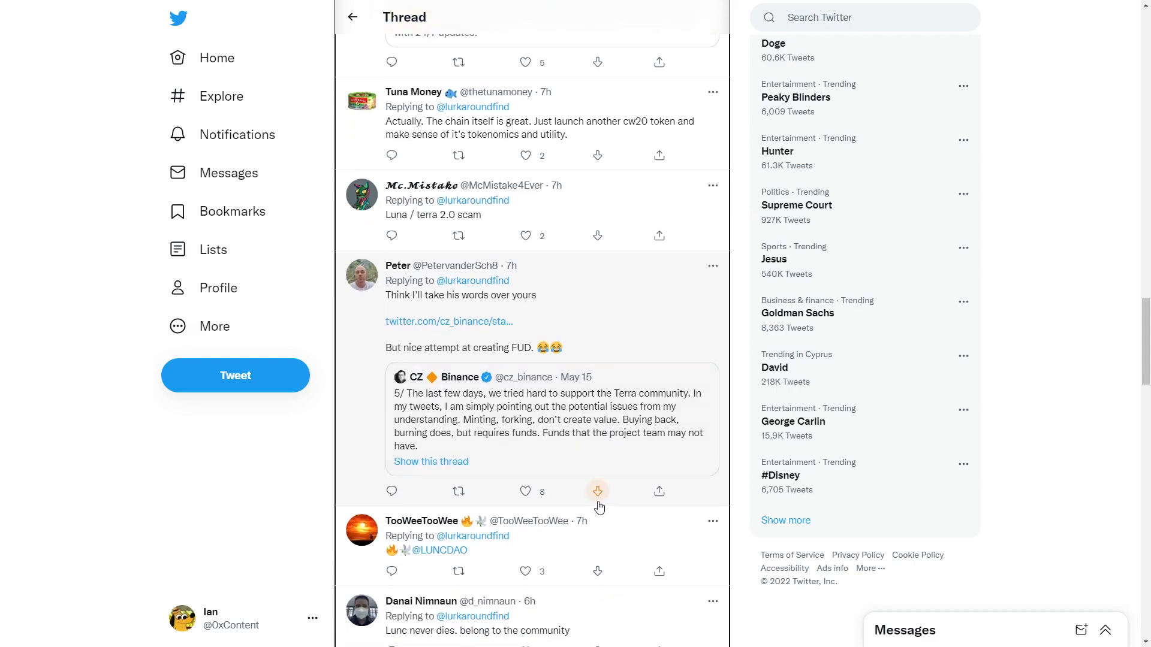
pyautogui.scroll(-3)
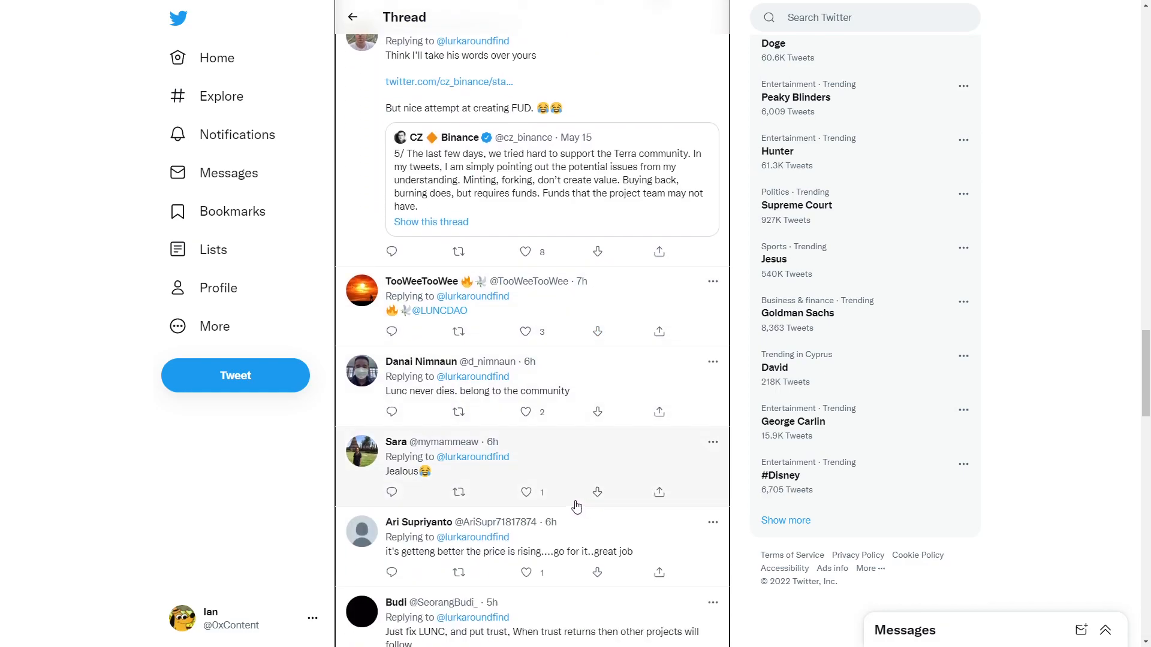
pyautogui.moveTo(571, 508)
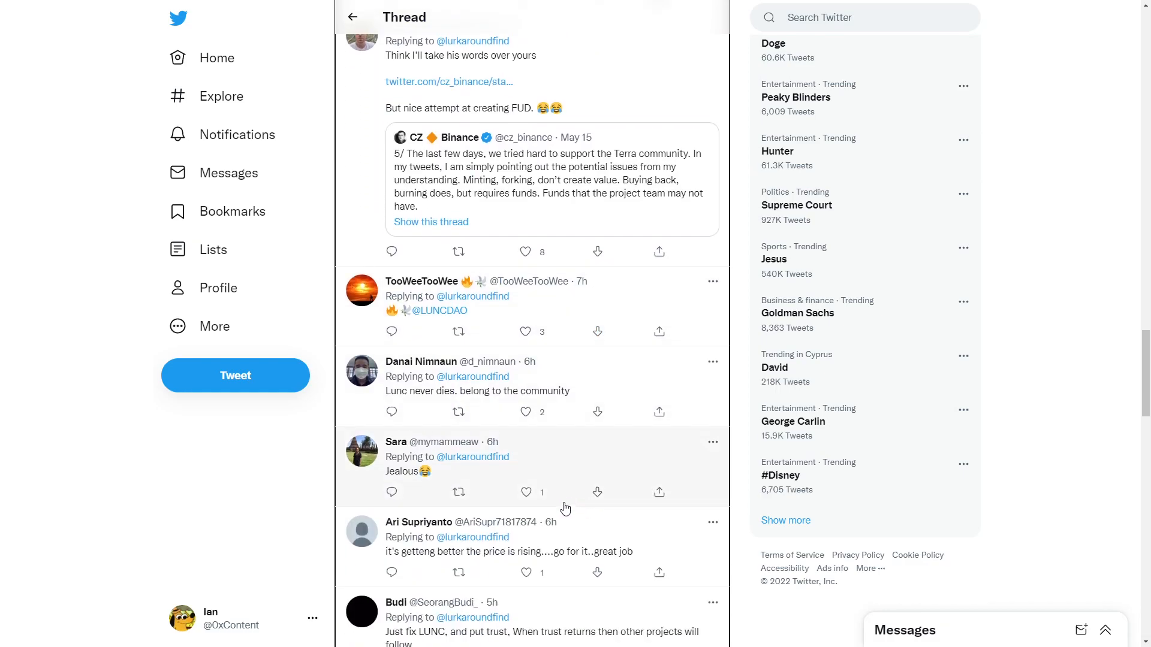
pyautogui.scroll(-3)
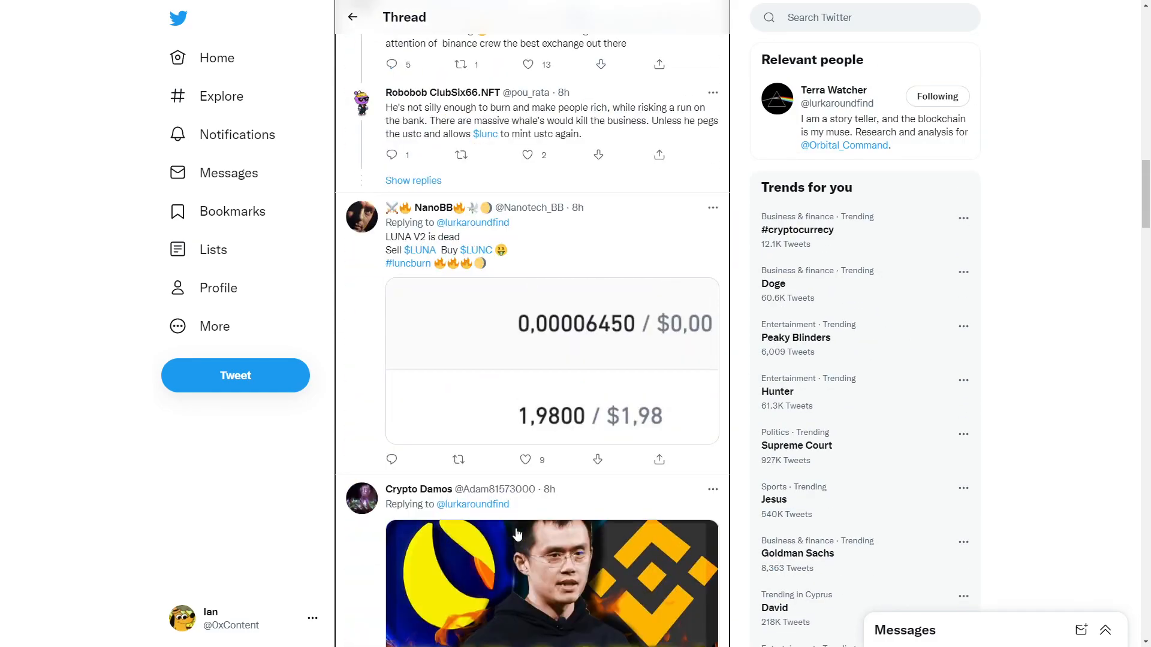
pyautogui.scroll(3)
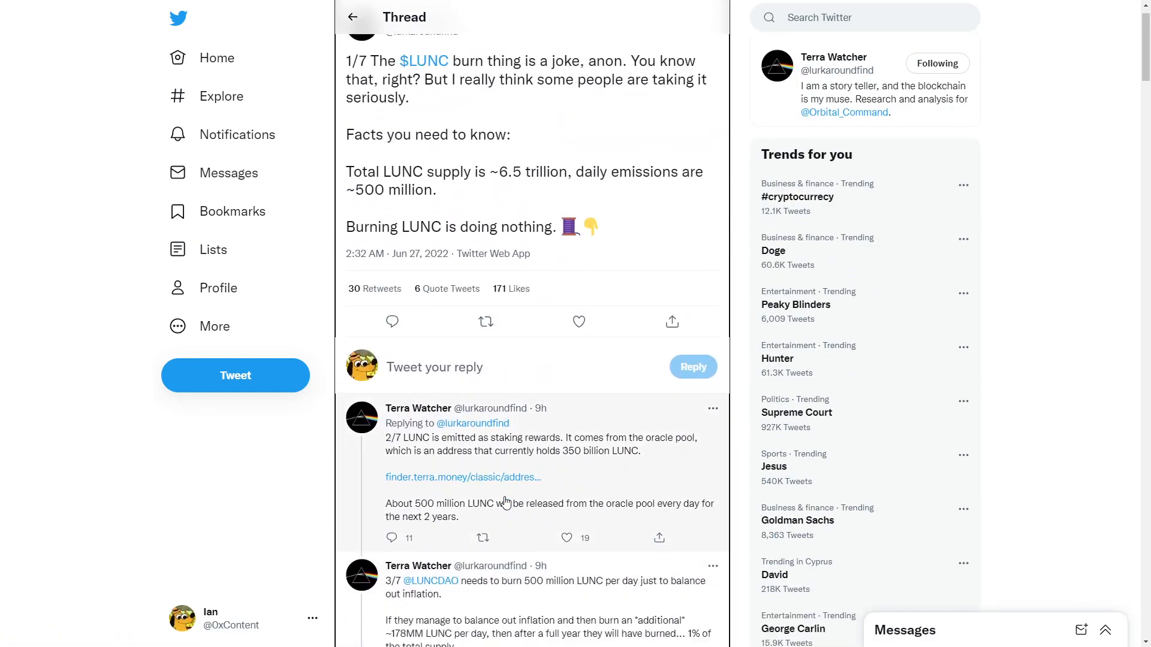
pyautogui.scroll(-3)
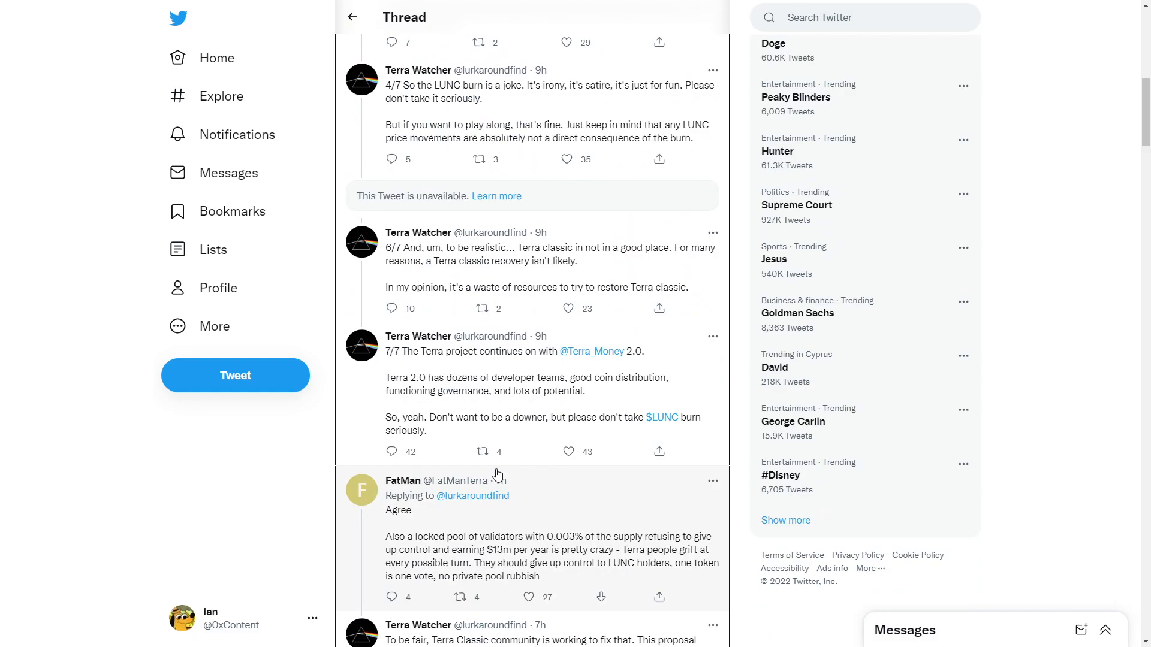